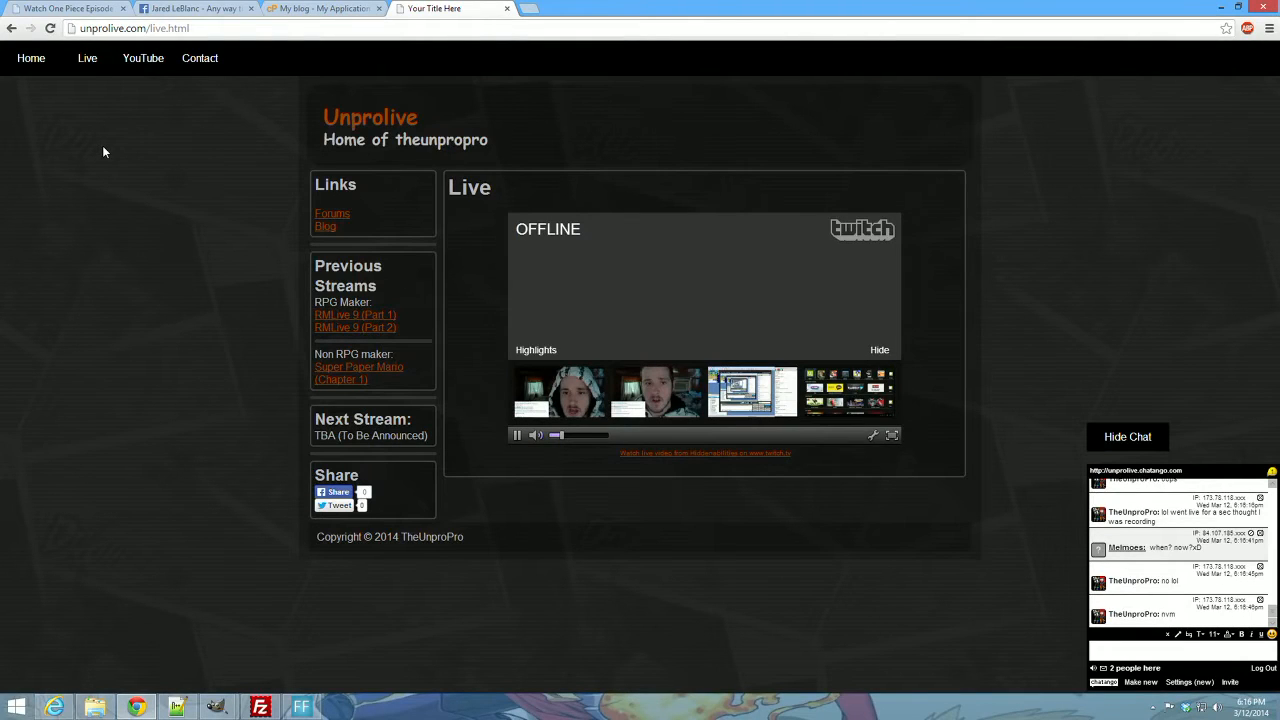
pyautogui.moveTo(240, 232)
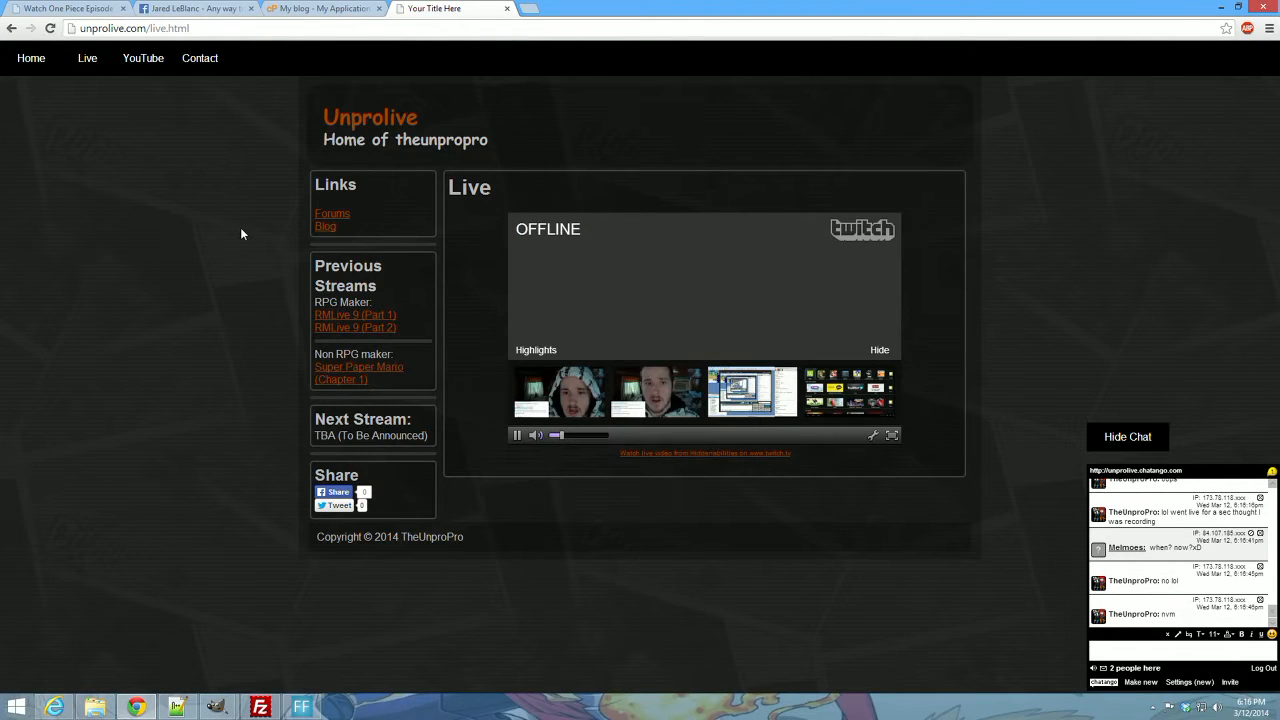
pyautogui.moveTo(142, 120)
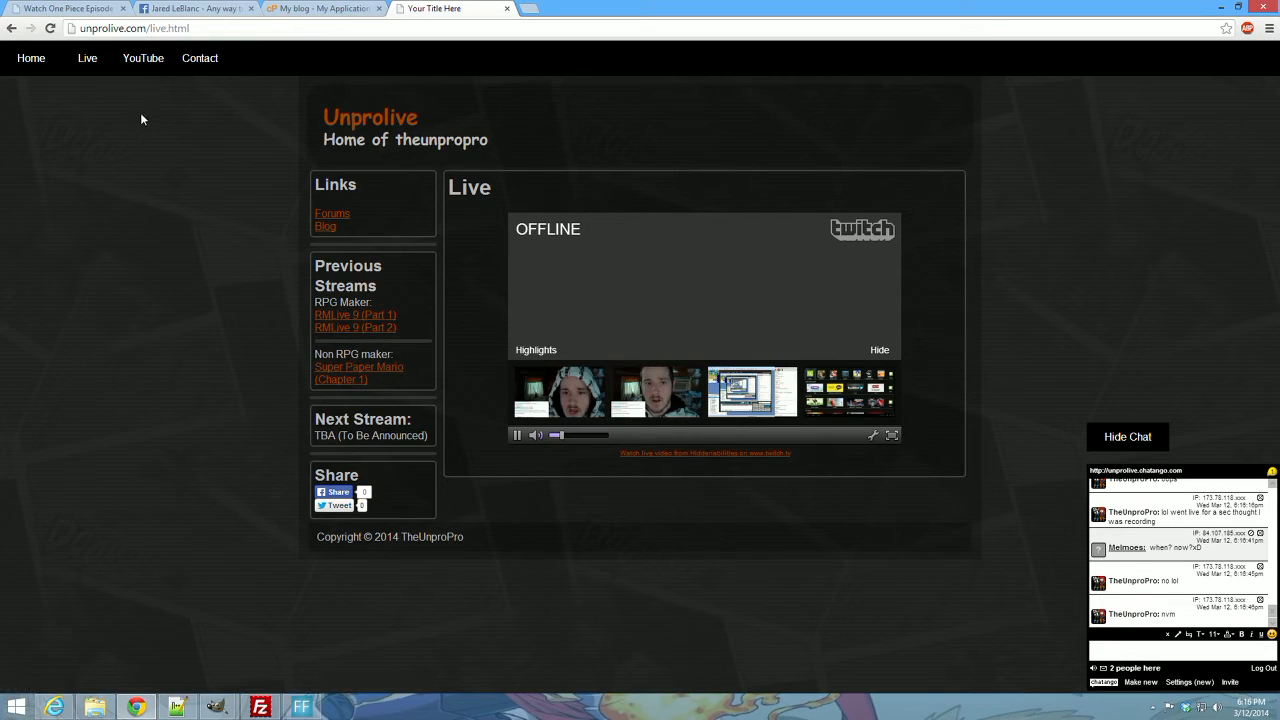
# - Dismiss the browser's page actions menu twice and select the Next Stream heading on the stream page
pyautogui.rightClick(158, 234)
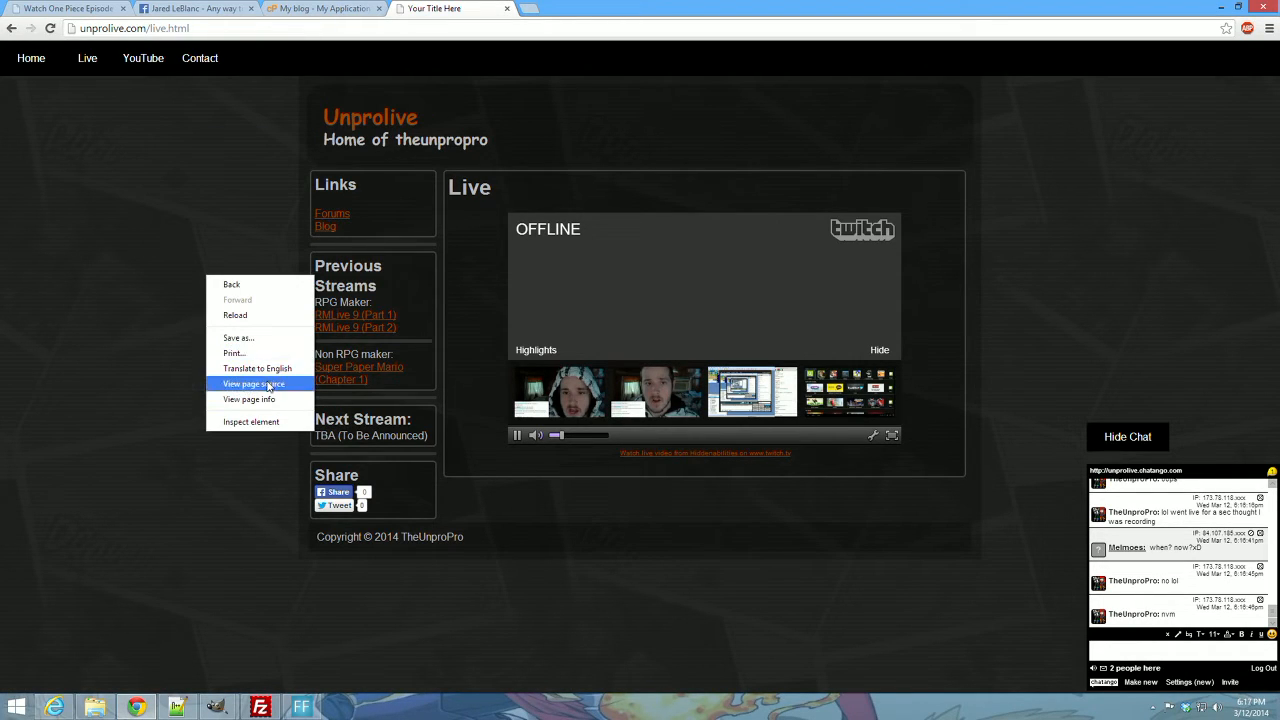
pyautogui.click(236, 176)
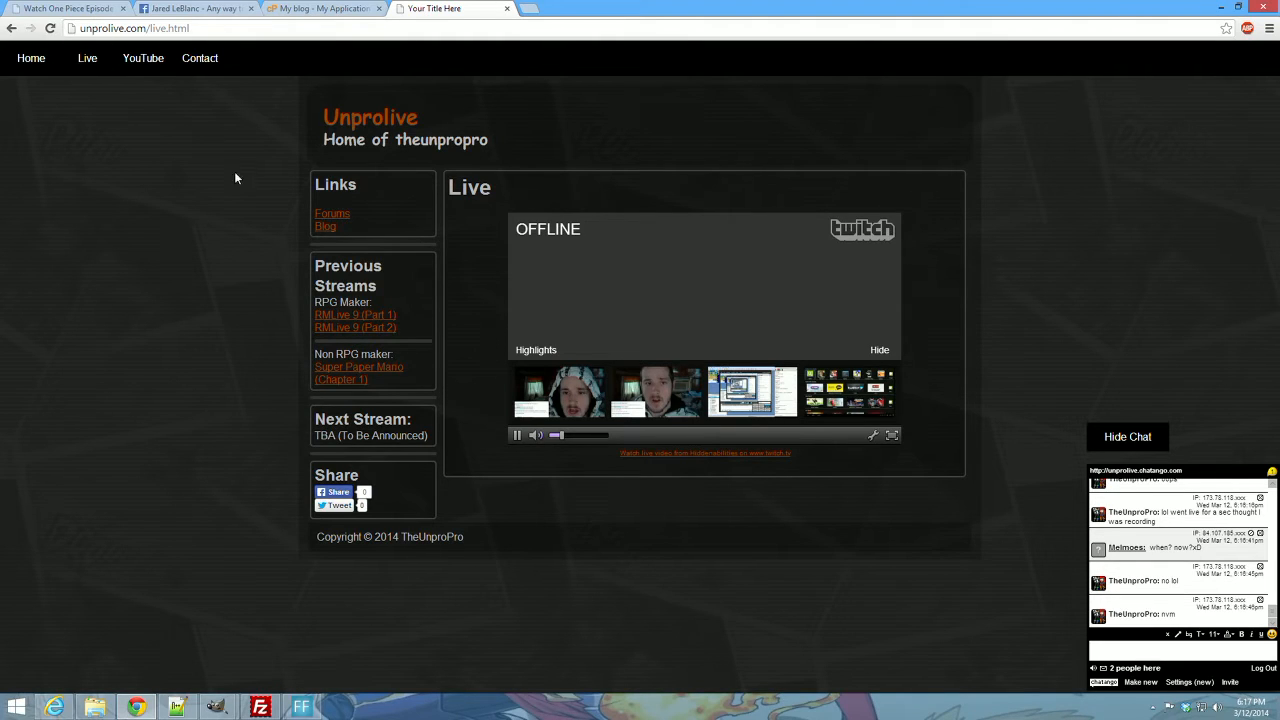
pyautogui.rightClick(236, 176)
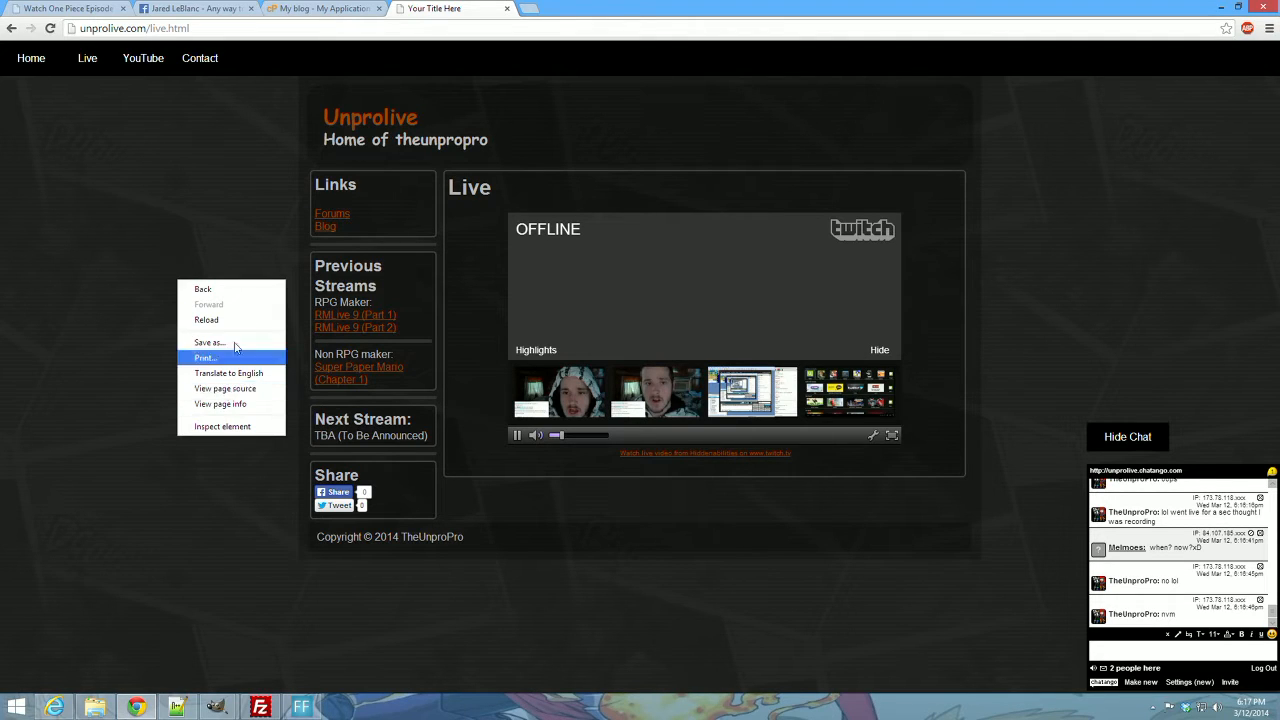
pyautogui.click(408, 468)
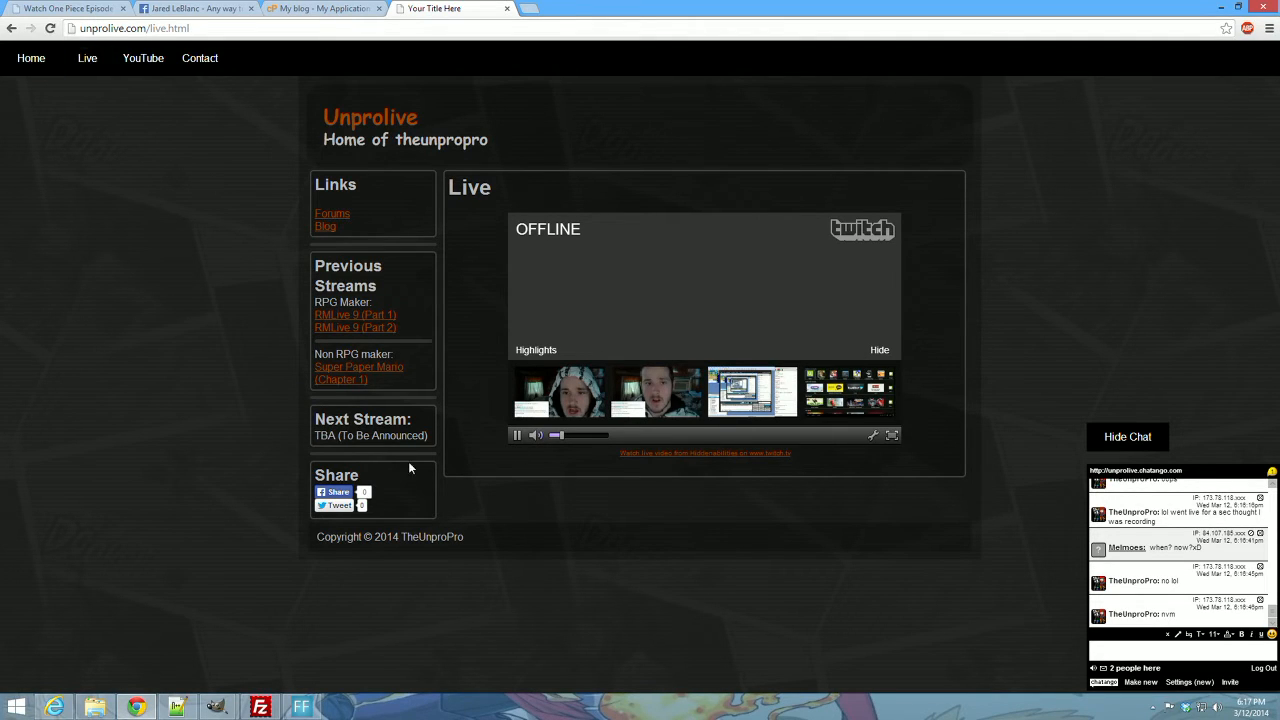
pyautogui.doubleClick(364, 418)
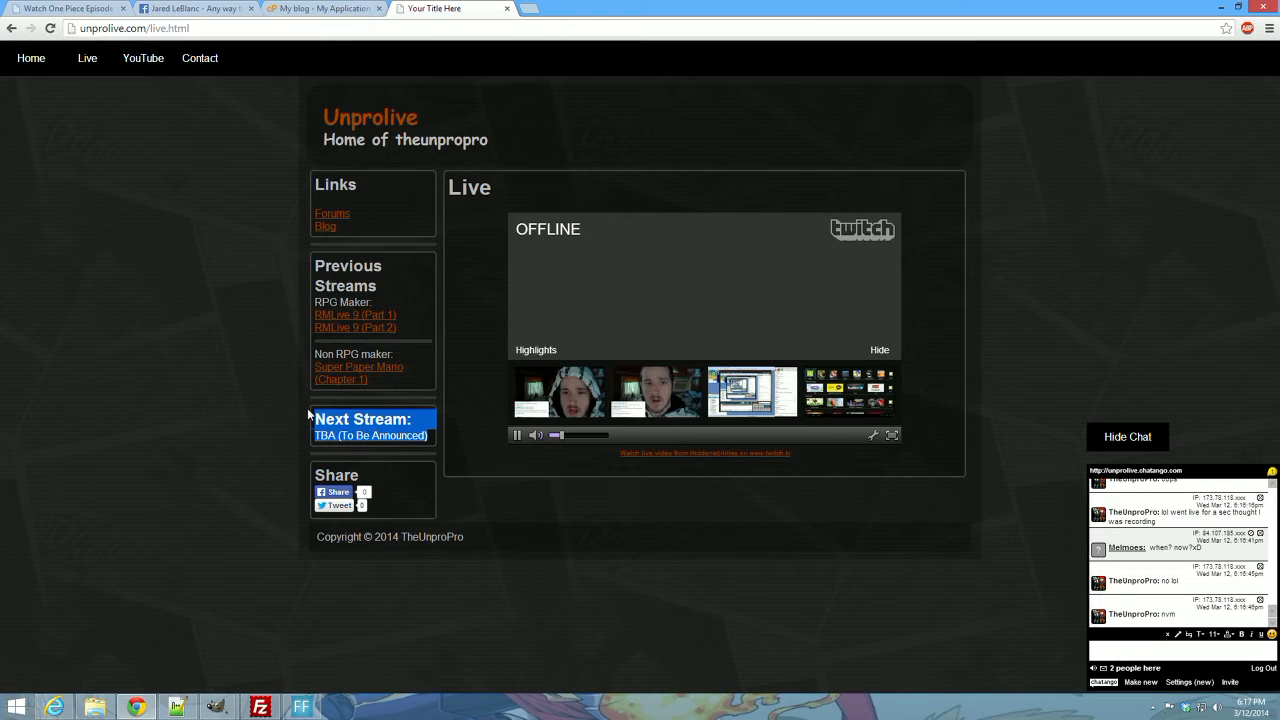
# - Navigate to the Unprolive home page with its welcome, Forums and Chat sections
pyautogui.click(32, 58)
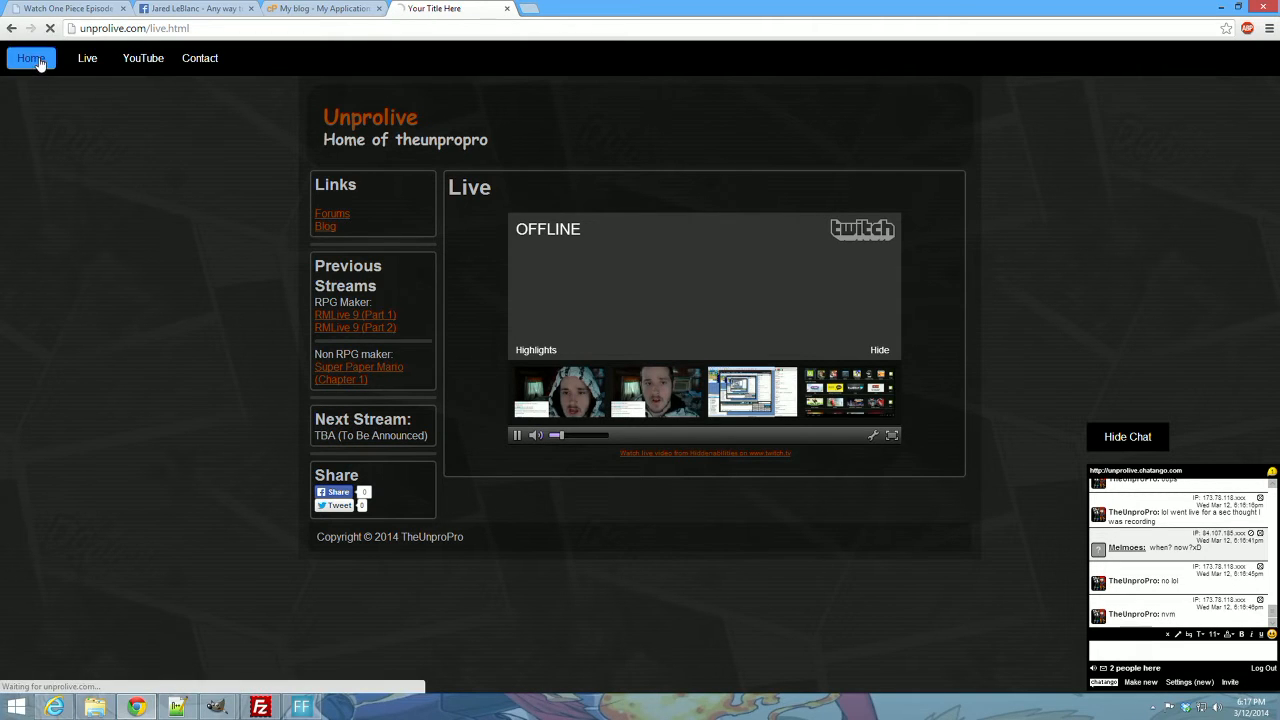
pyautogui.click(32, 58)
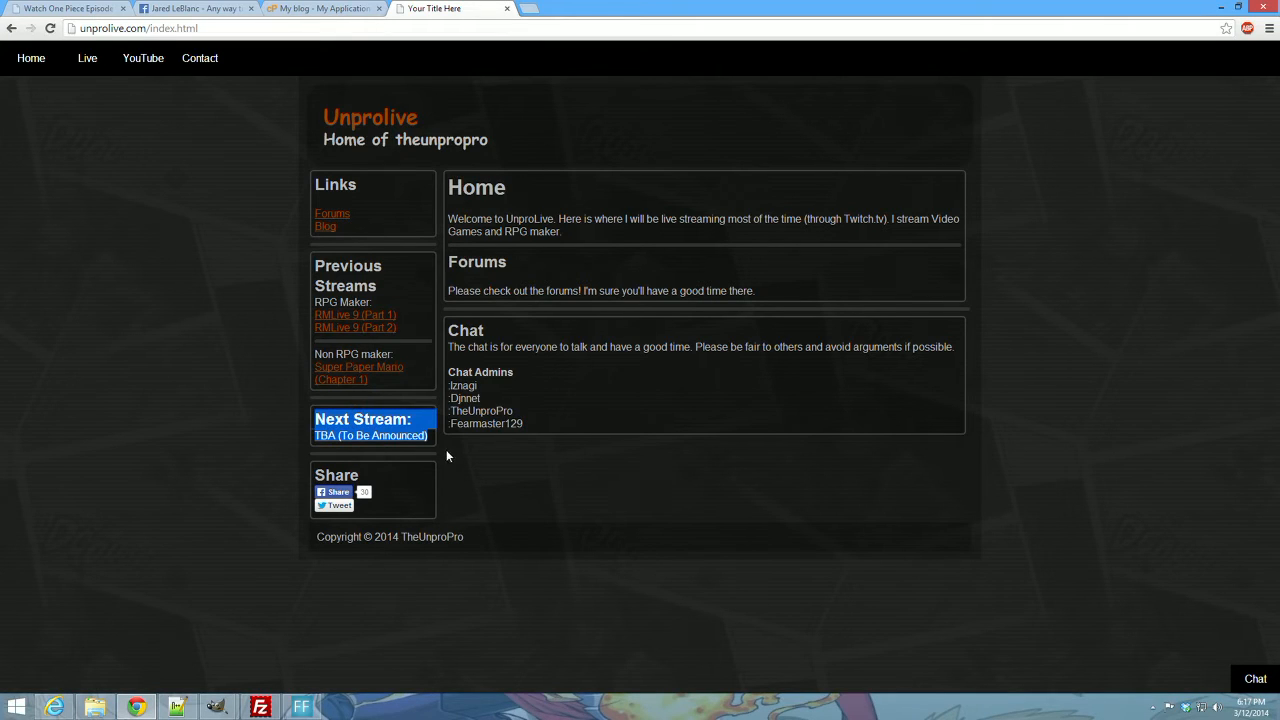
pyautogui.moveTo(322, 410)
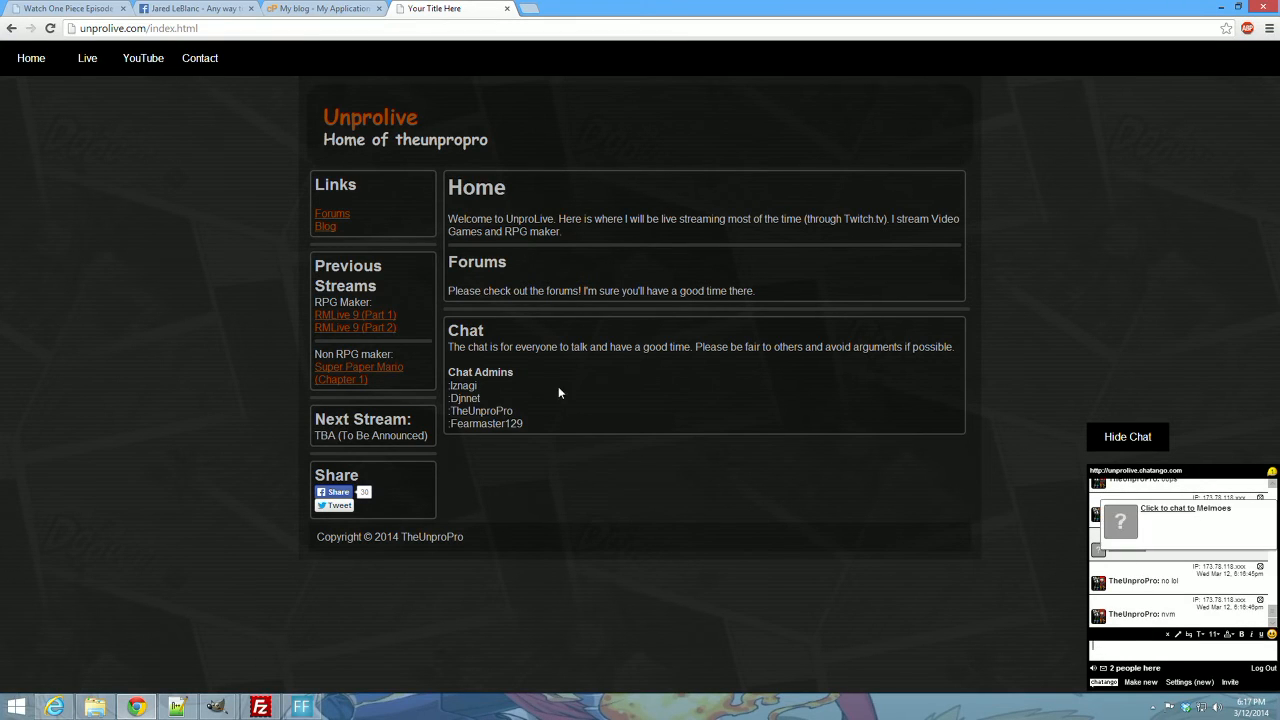
pyautogui.moveTo(144, 56)
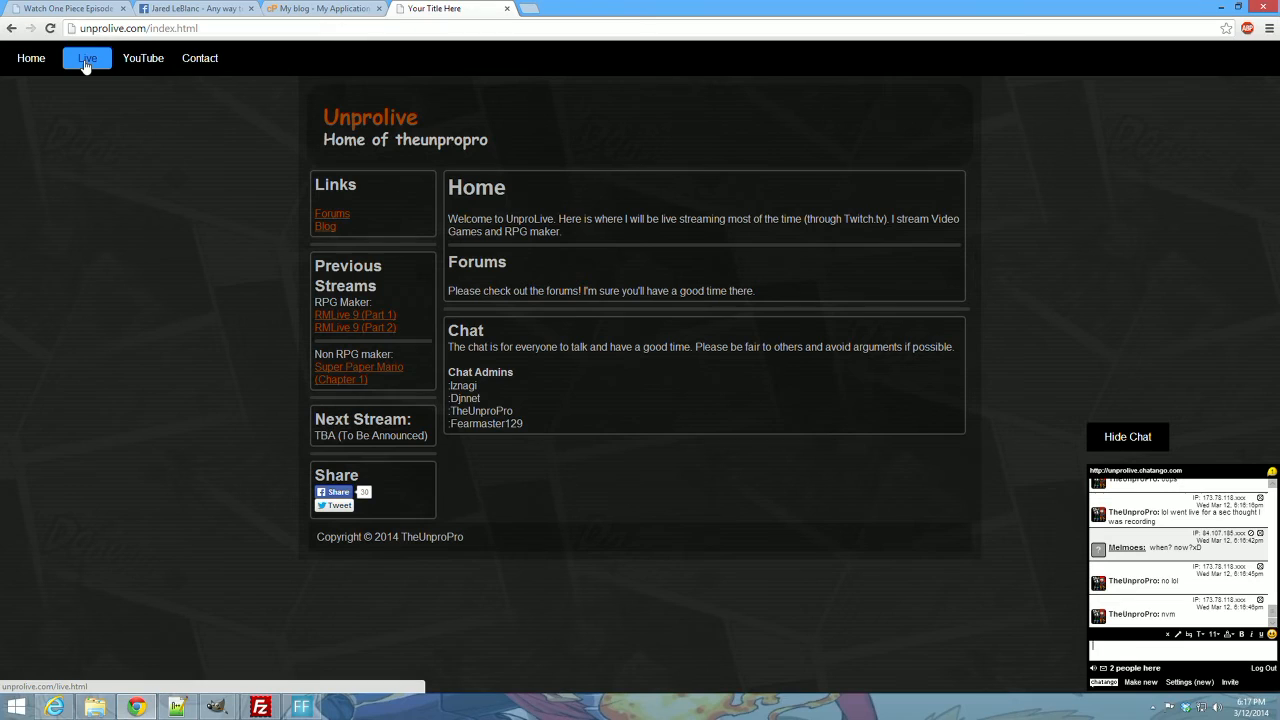
pyautogui.moveTo(144, 58)
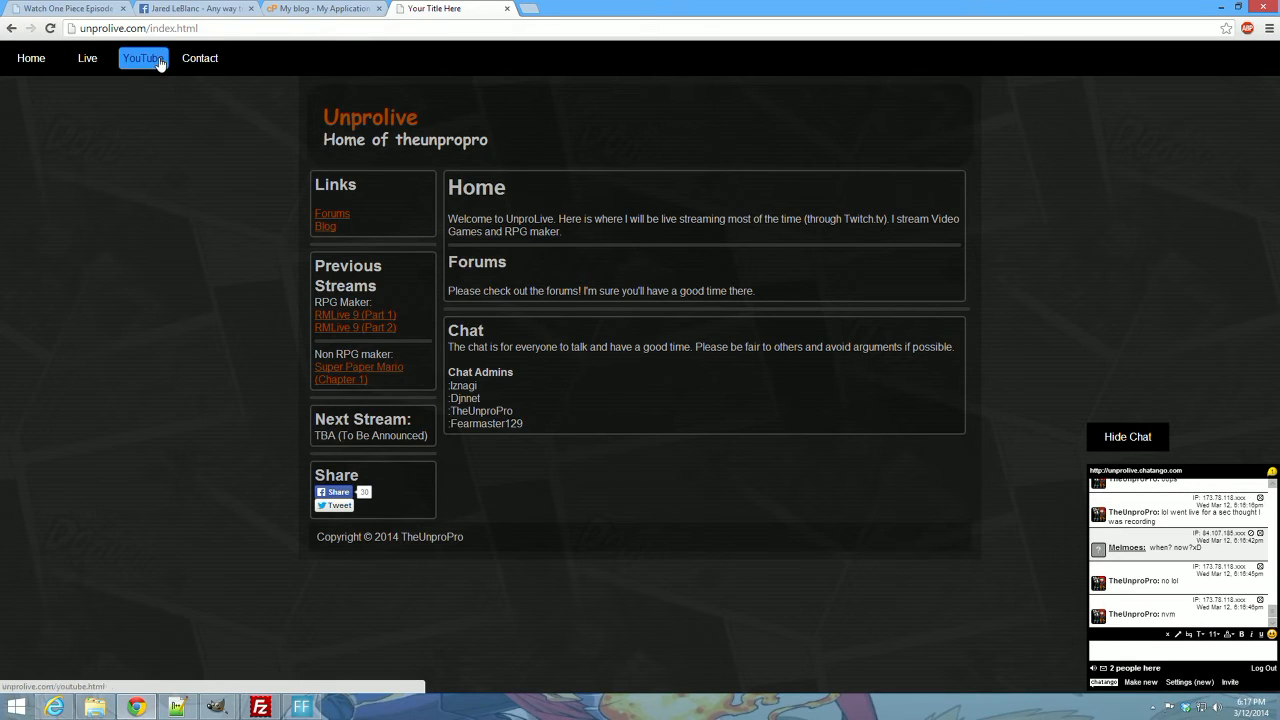
pyautogui.click(142, 58)
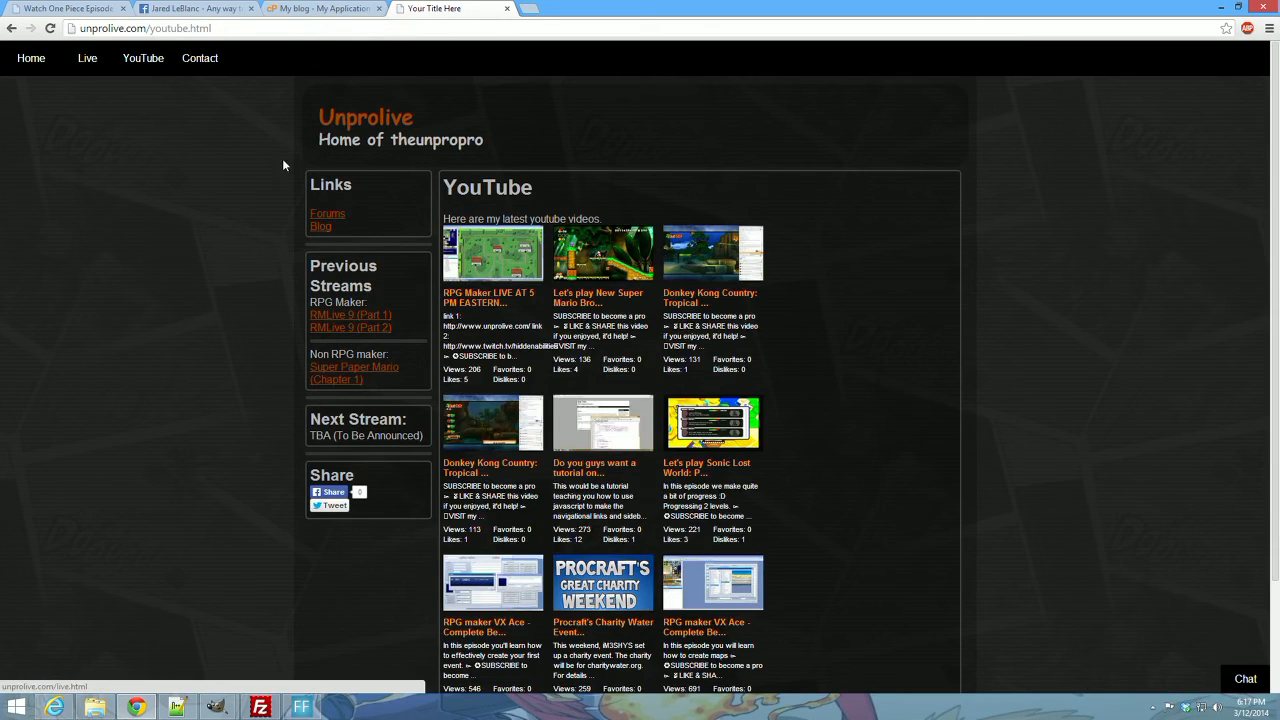
pyautogui.click(200, 58)
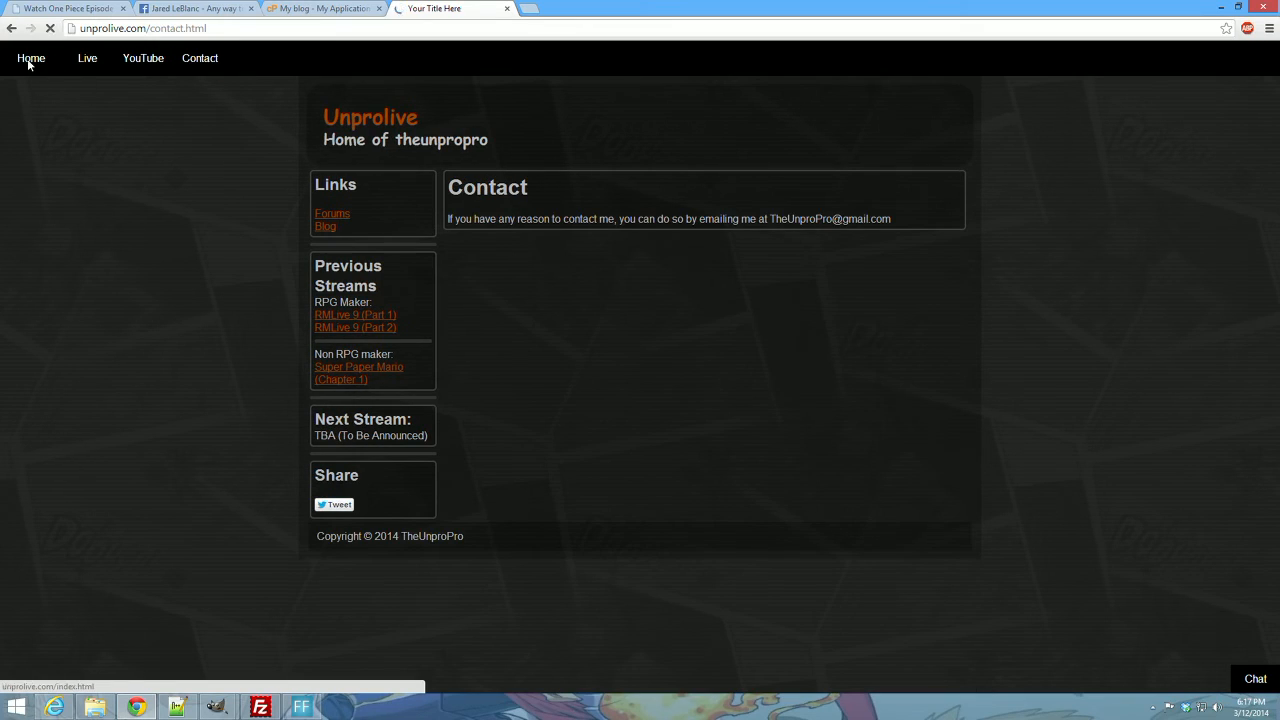
pyautogui.click(32, 58)
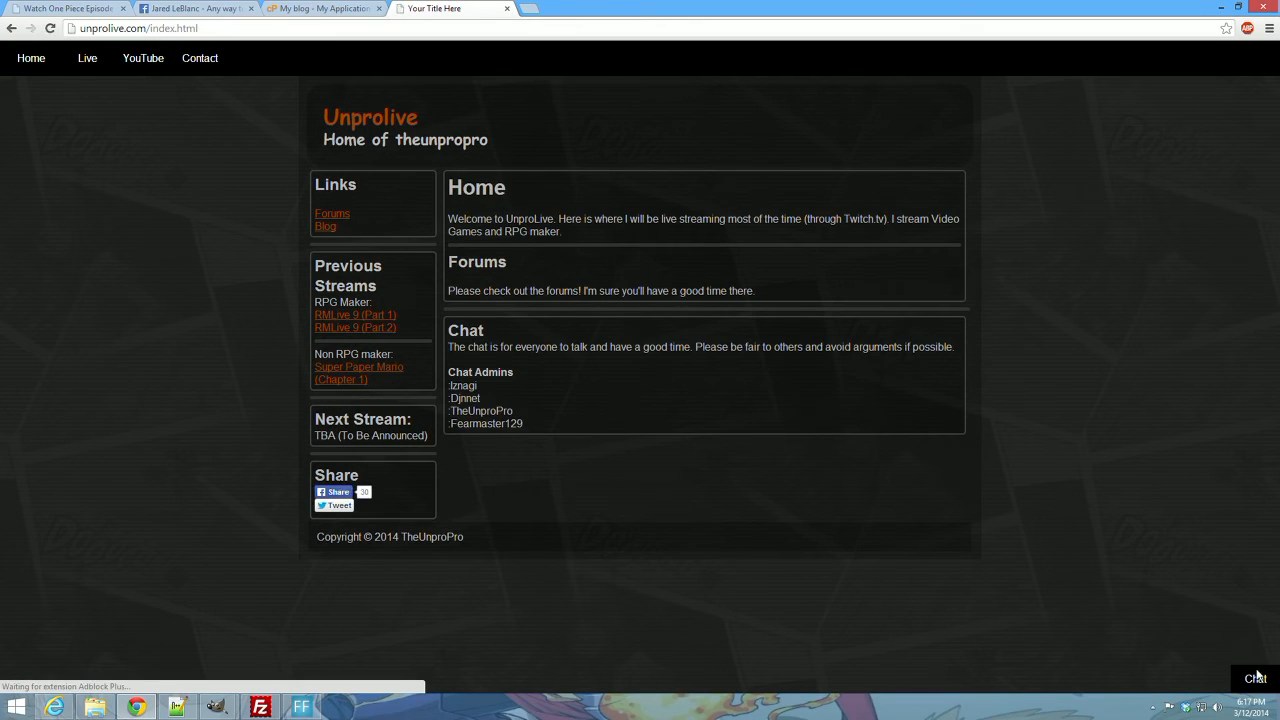
pyautogui.click(1254, 680)
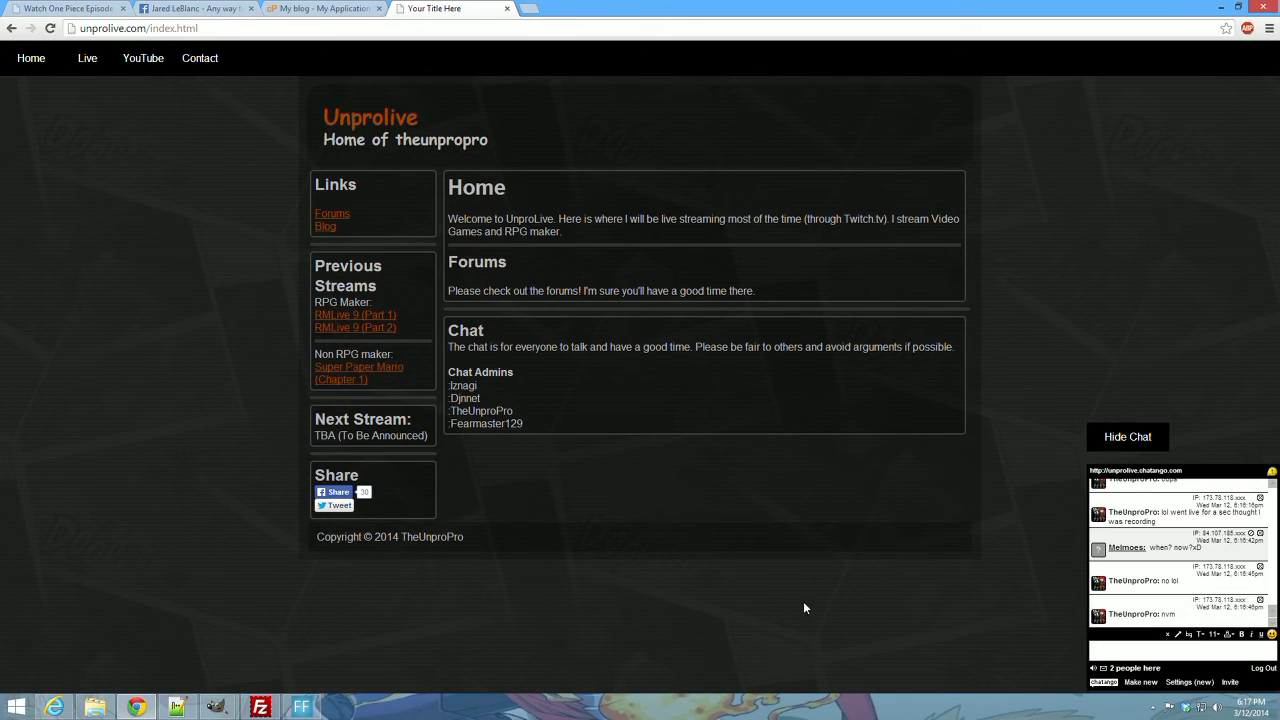